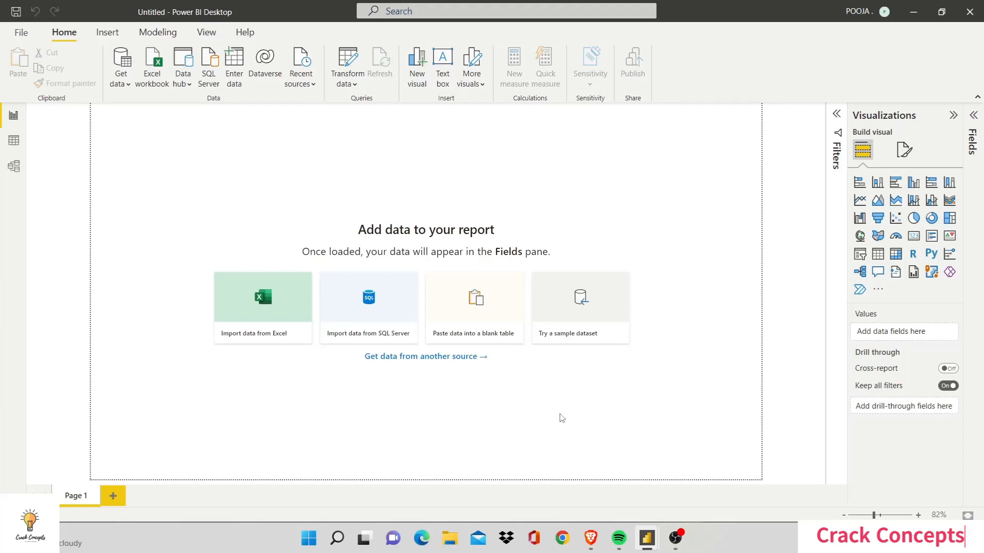
mouse_move(467, 362)
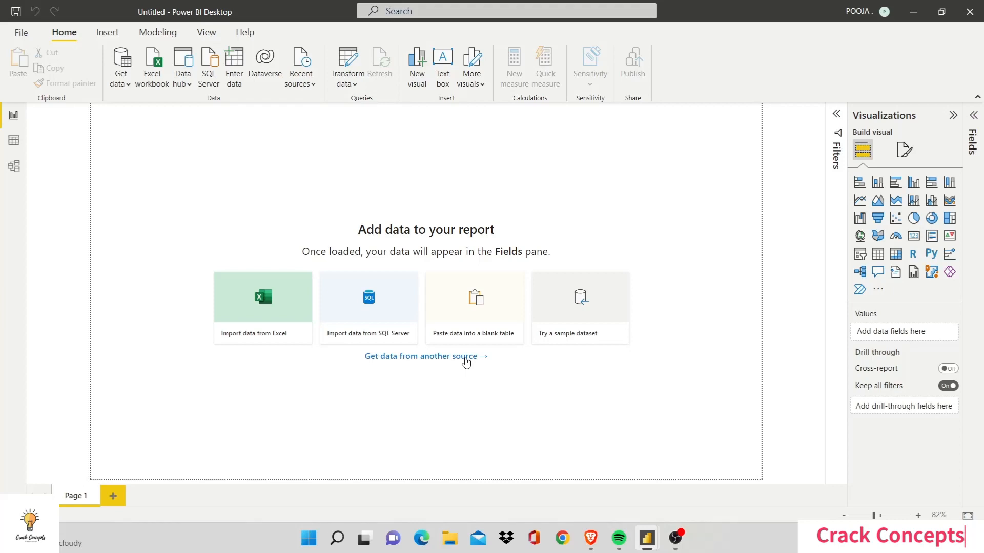
Step: Connect to the Walmart.csv text source from Get data from another source
click(425, 357)
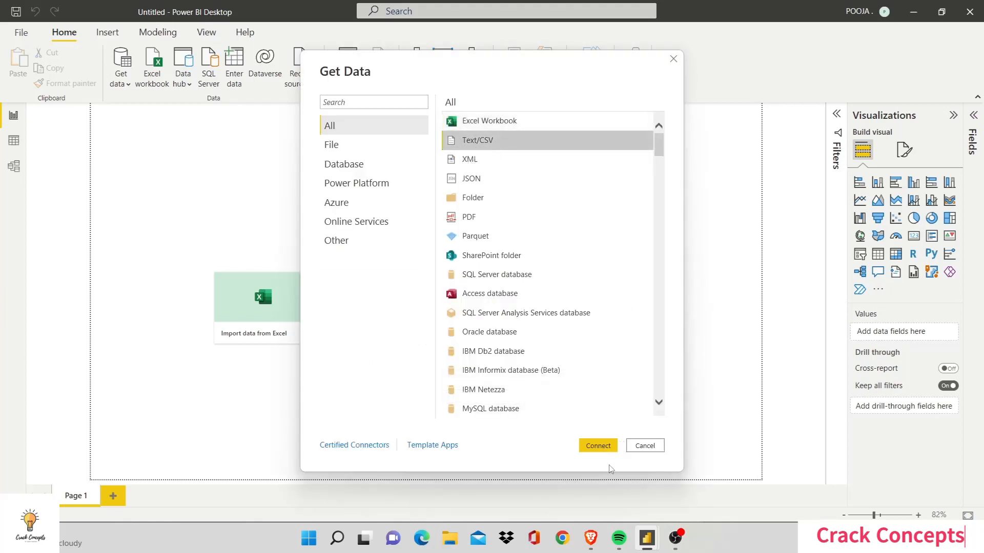
click(596, 446)
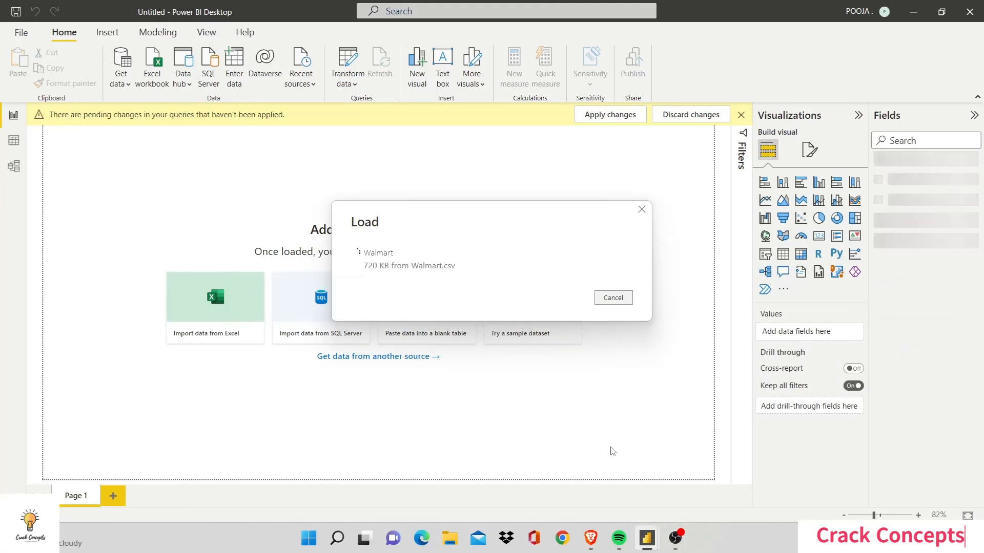
Step: Finish the load and apply pending query changes so the Walmart table is available
click(612, 297)
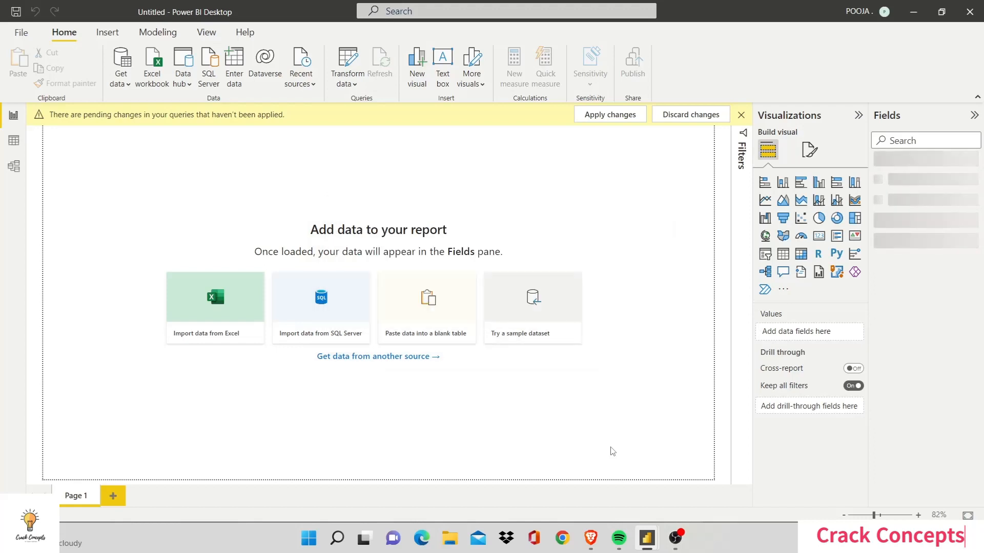
click(609, 113)
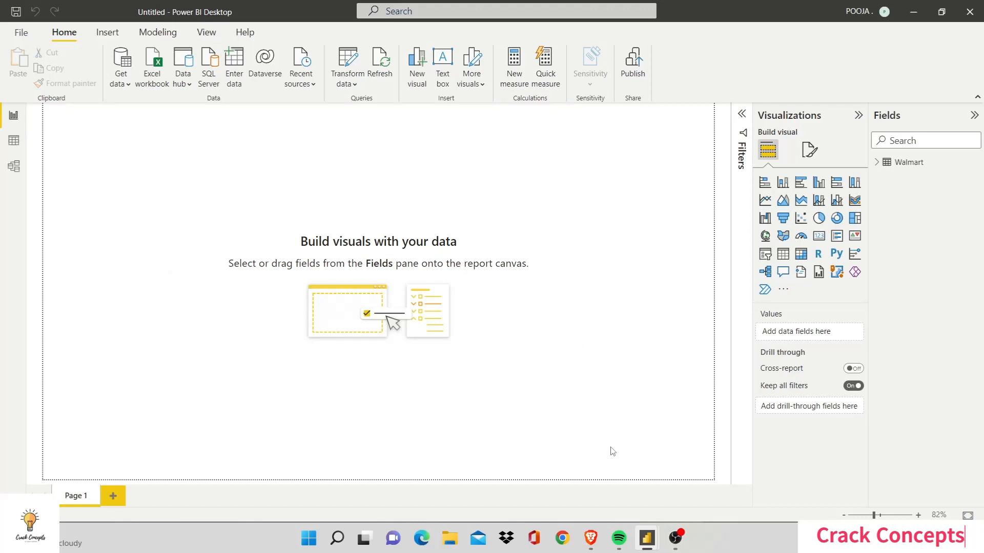
click(106, 31)
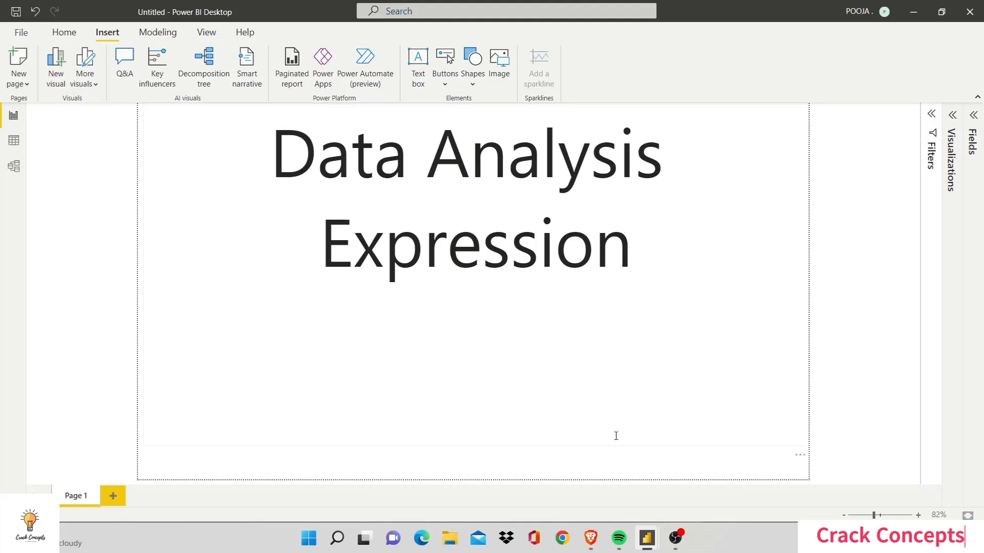
mouse_move(932, 113)
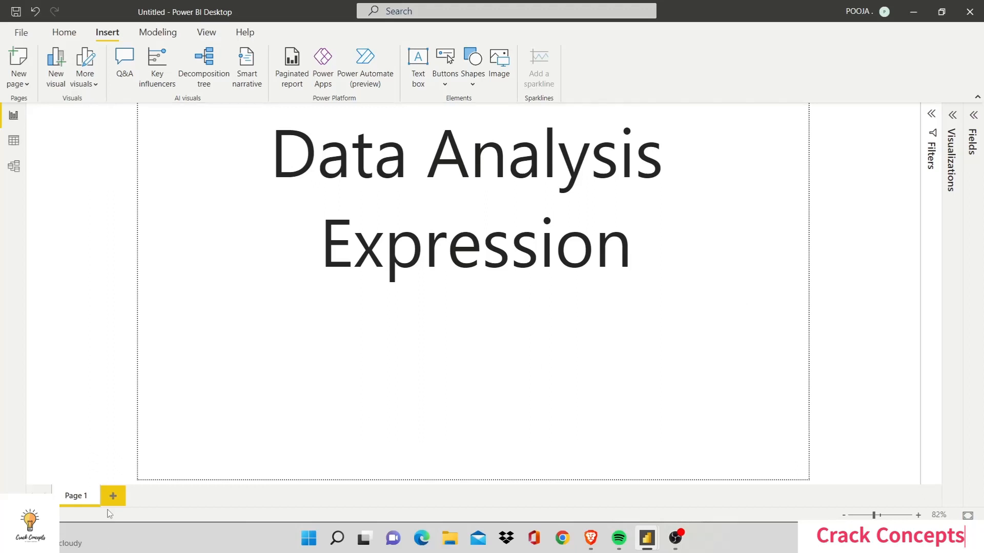
Step: Add a blank Page 2 after the titled first page
click(112, 496)
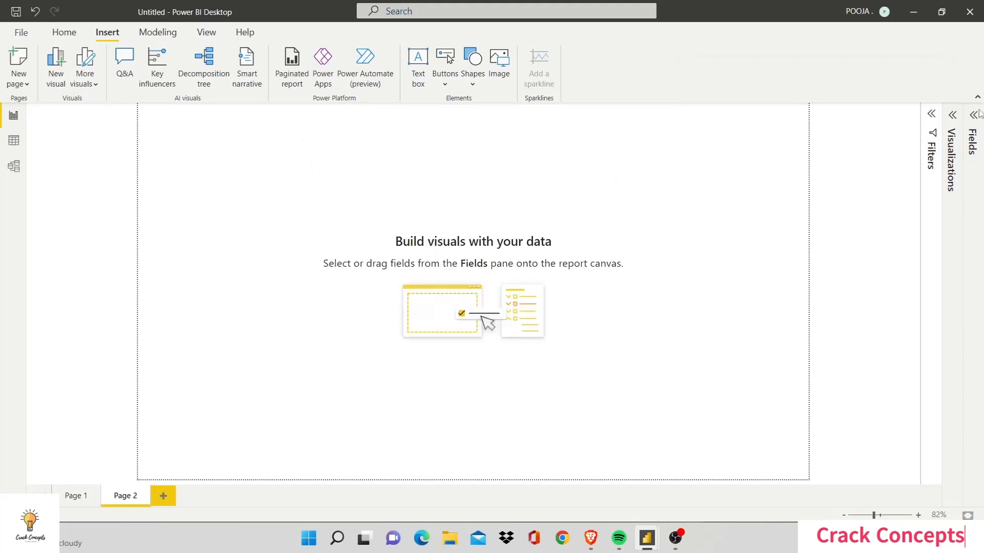
Step: Create a new measure in the Walmart table from the Fields pane options
click(977, 113)
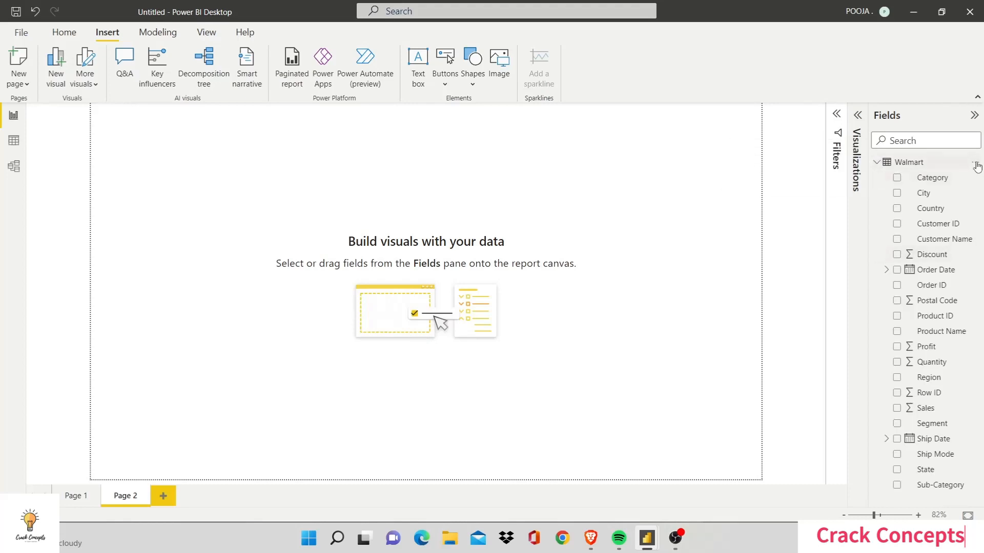
mouse_move(976, 167)
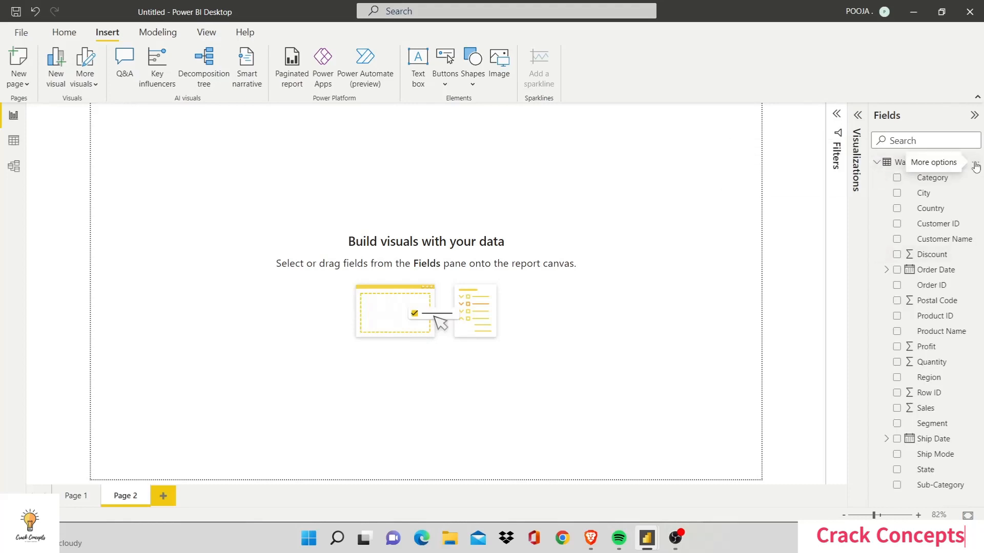
click(976, 164)
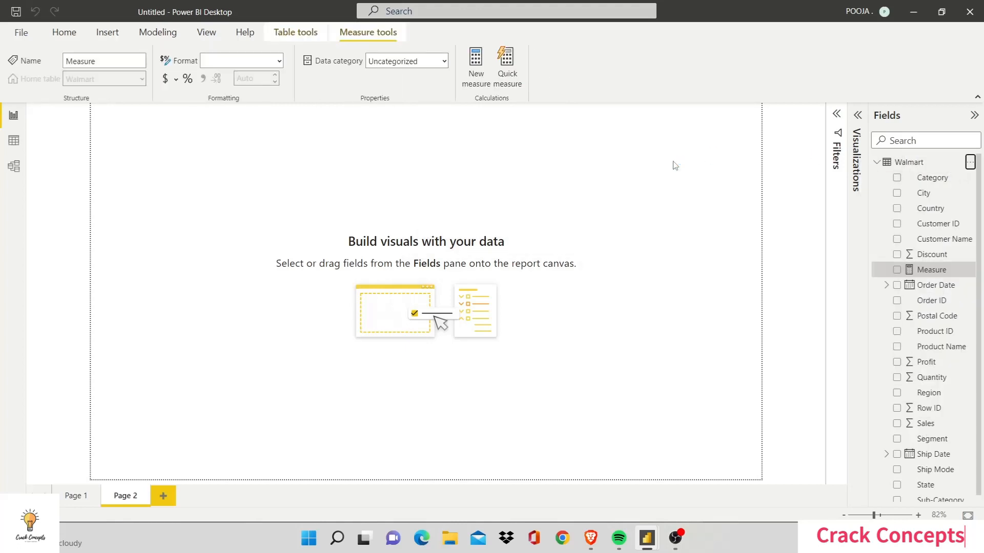
click(475, 69)
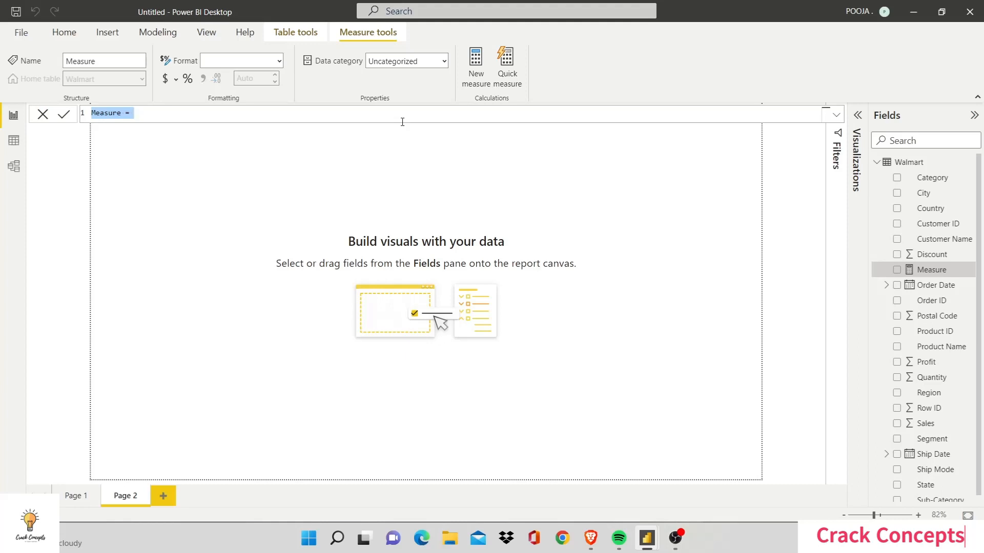
Step: Define the measure as Sample = 3 and show the visual types
text(SA)
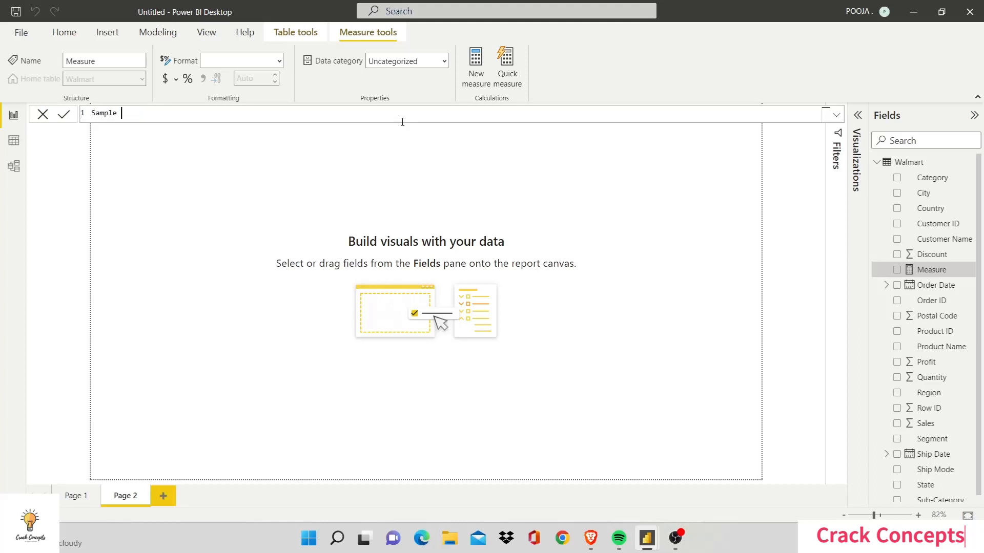
text(=)
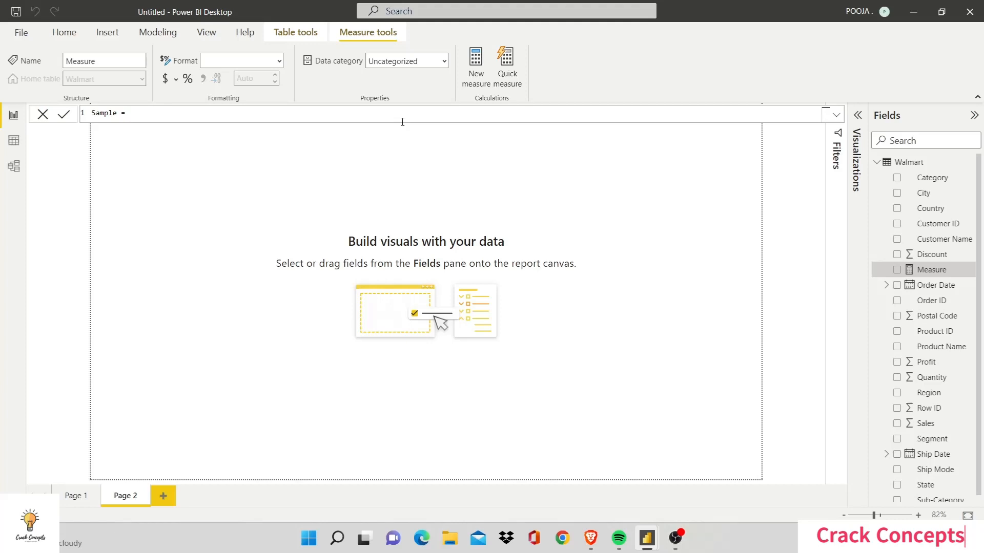
text(3)
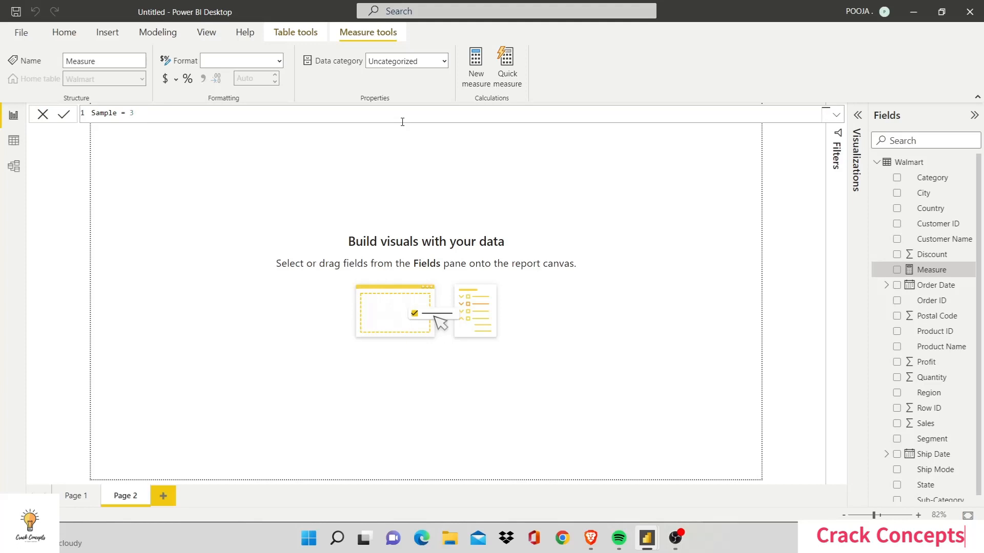
mouse_move(404, 125)
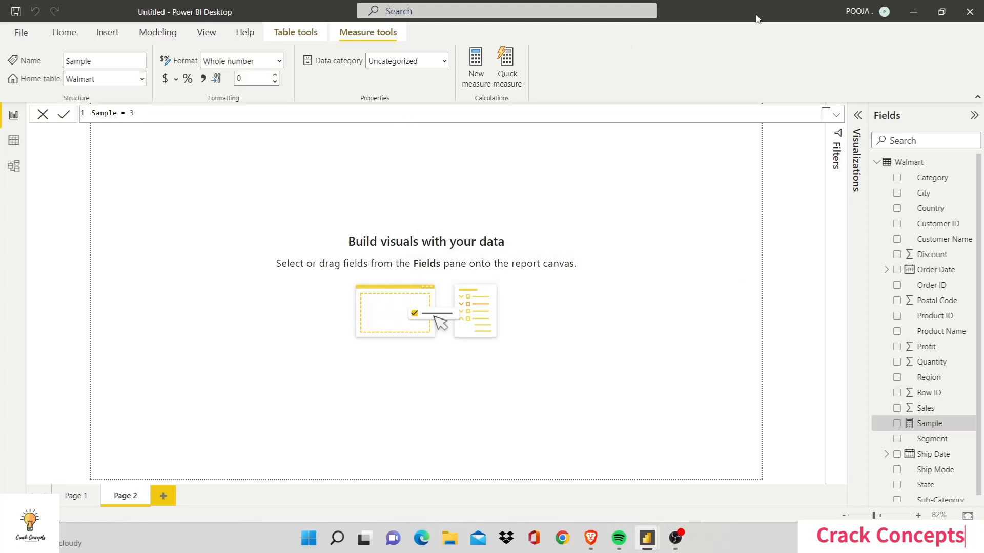
click(837, 132)
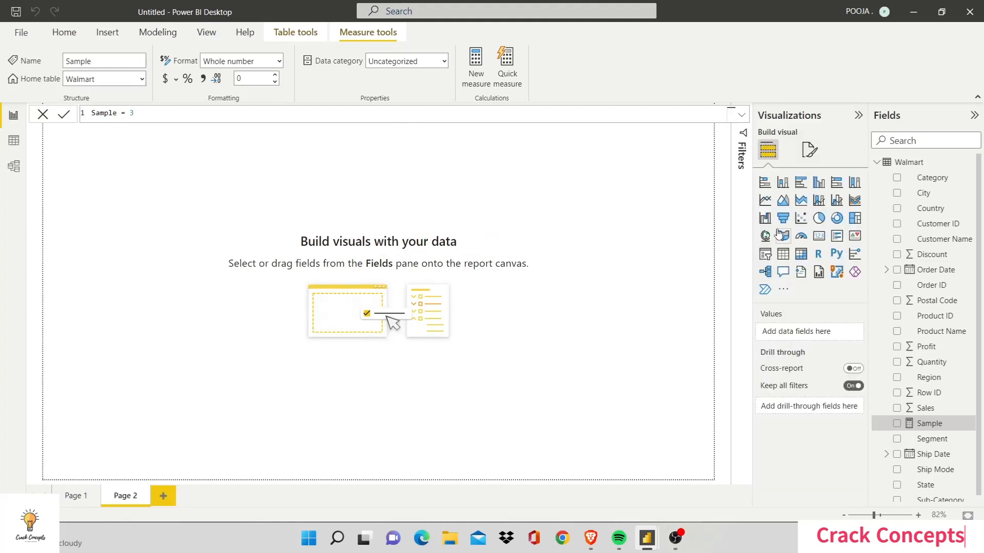
Step: Build an enlarged table visual of State, Sales and Sample on Page 2
click(783, 253)
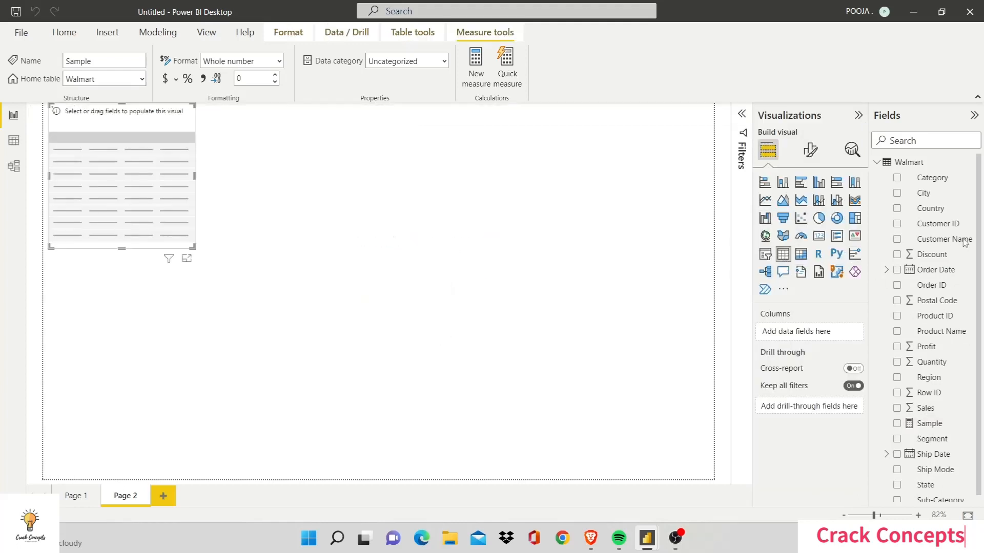
click(63, 31)
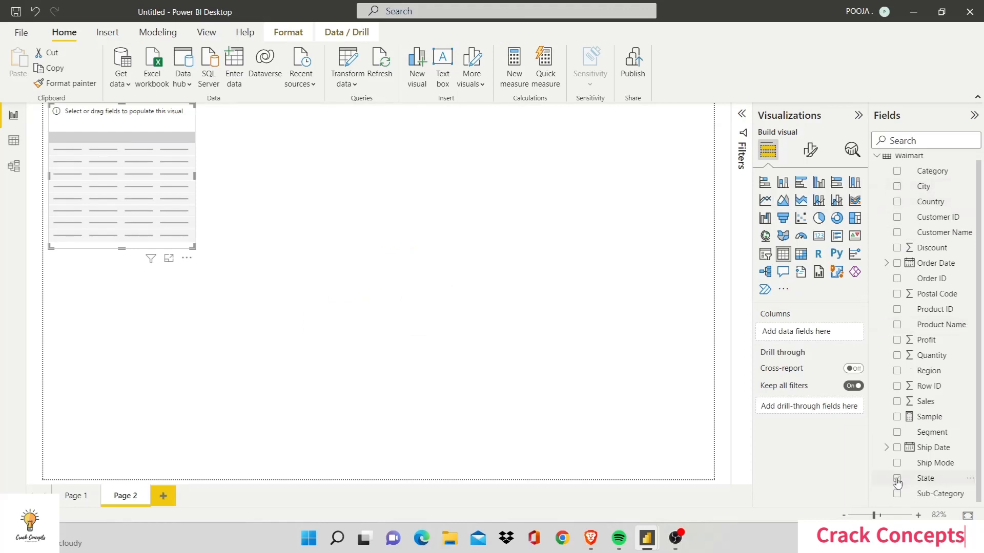
click(898, 402)
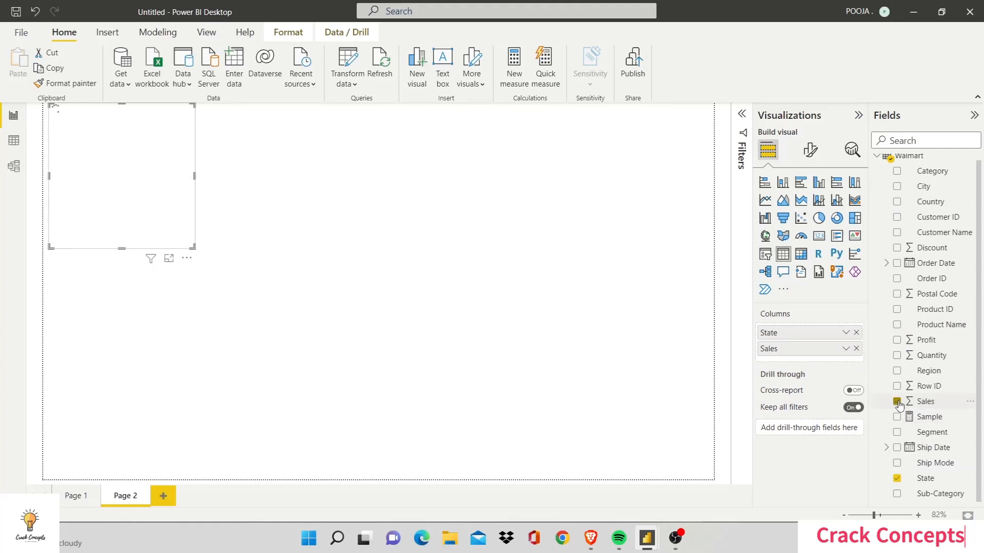
click(897, 401)
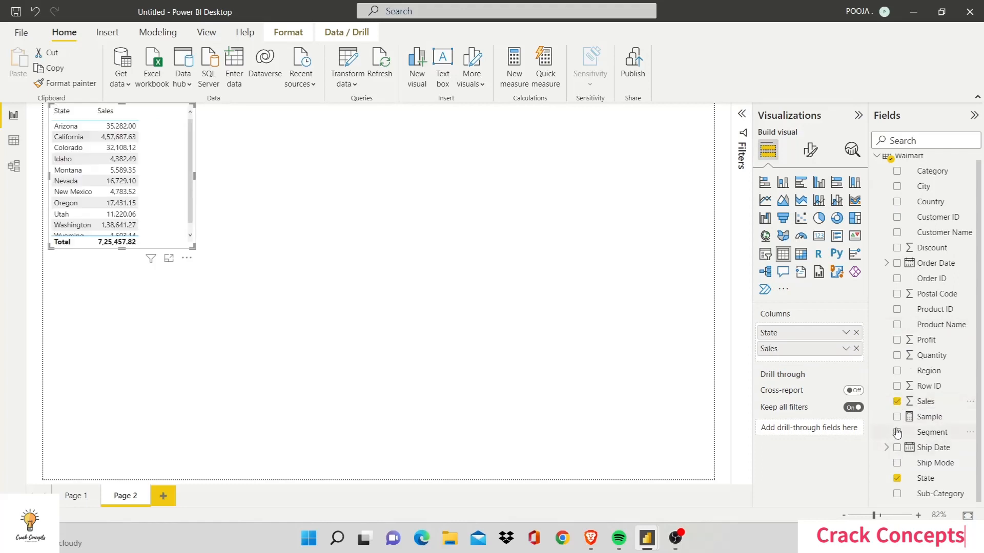
click(897, 417)
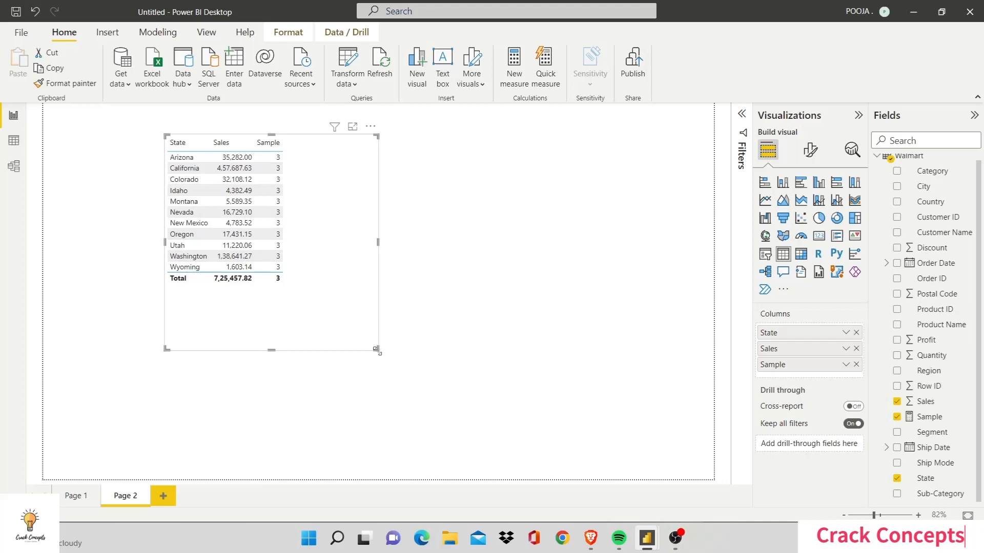
drag(378, 350, 557, 412)
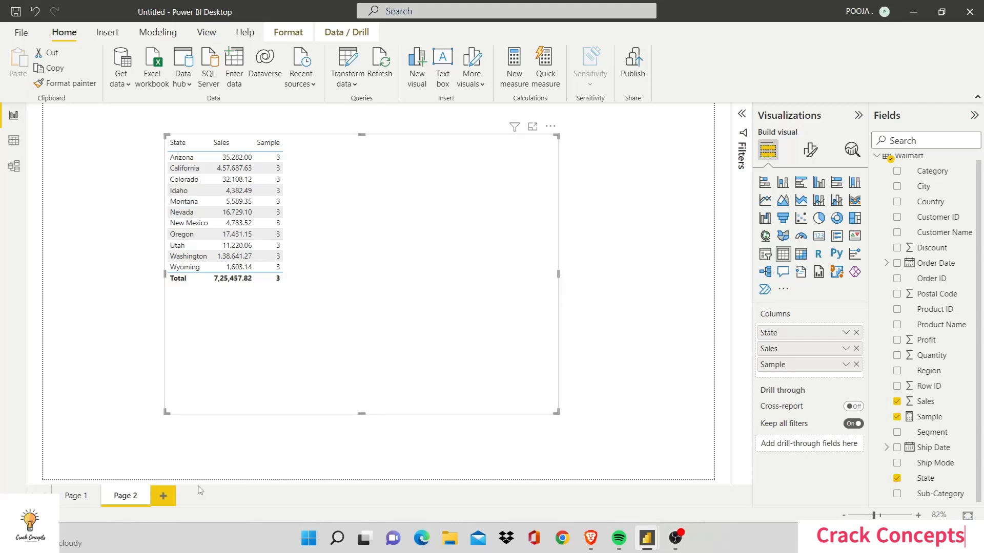
Step: Add Page 3 and start a new Walmart measure named Unique..
click(163, 496)
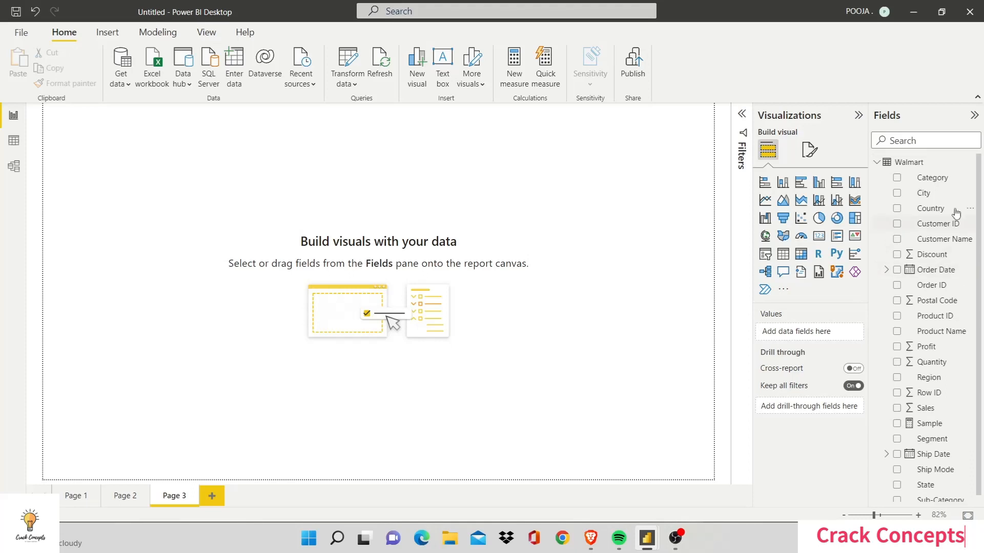
click(971, 208)
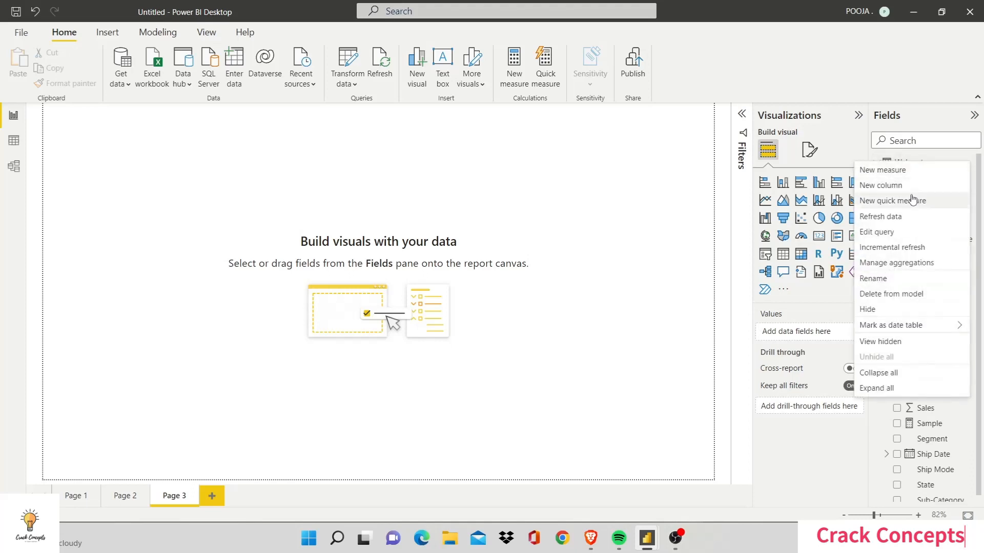
click(471, 263)
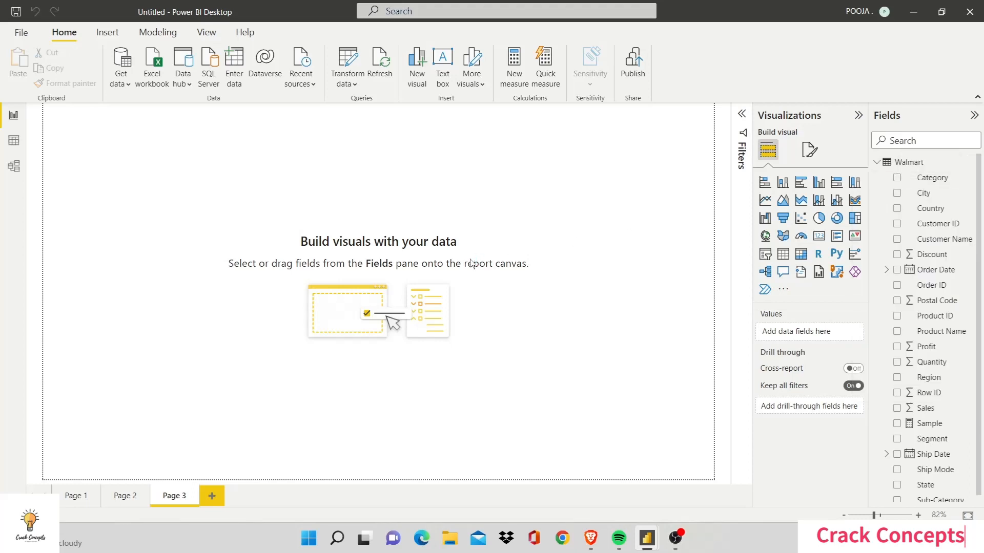
click(513, 66)
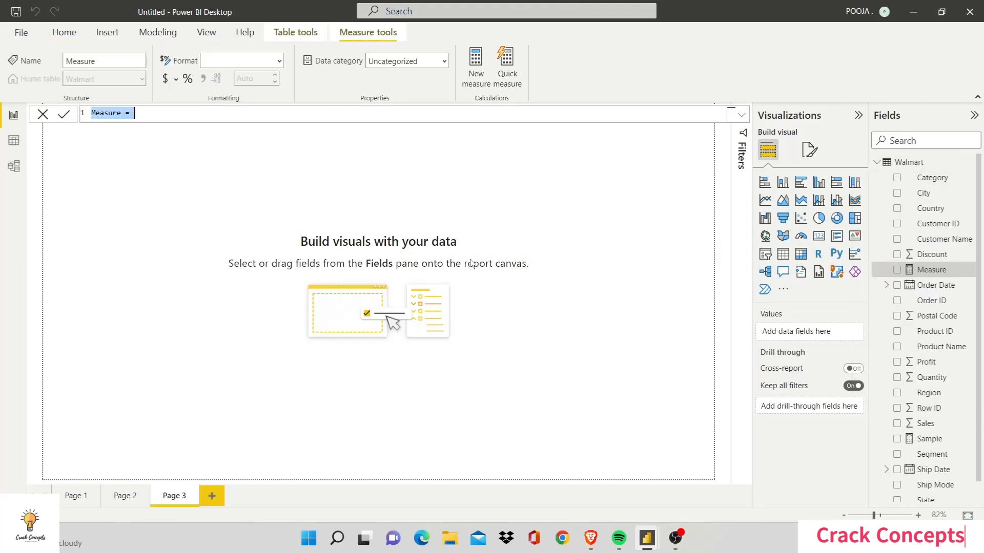
text(Unique C)
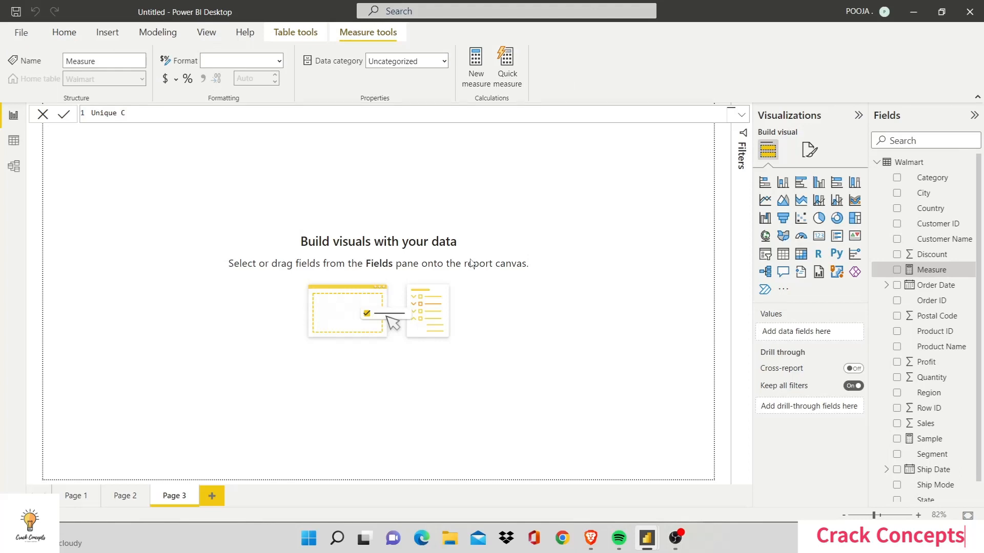
Step: Define Unique Customer = DISTINCTCOUNT(Walmart[Customer ID])
text(ustomer)
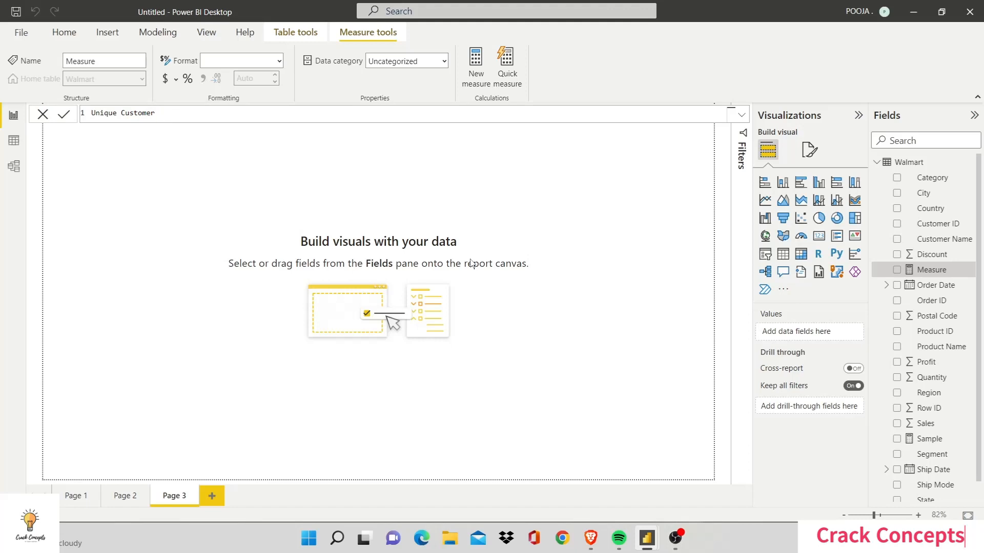
text(=)
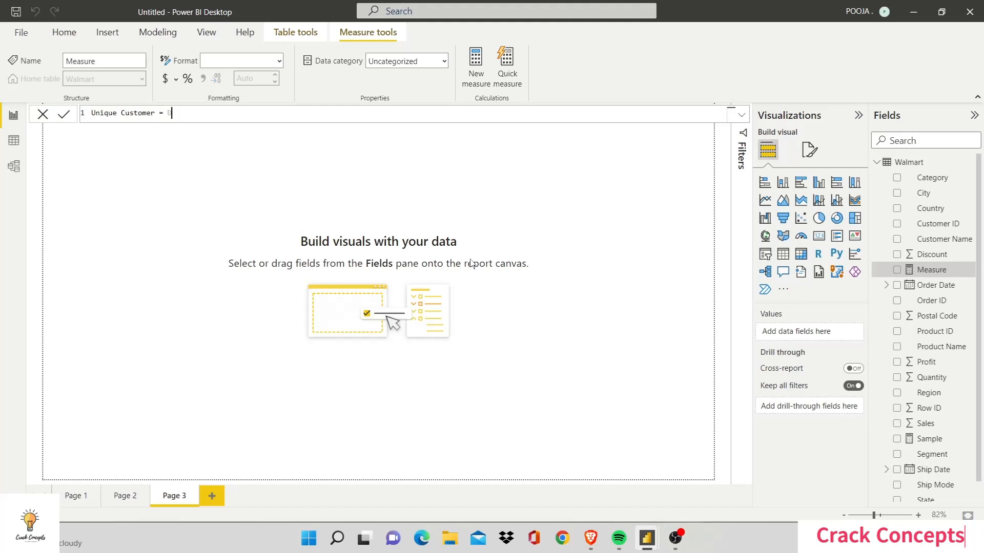
text(DISTIN)
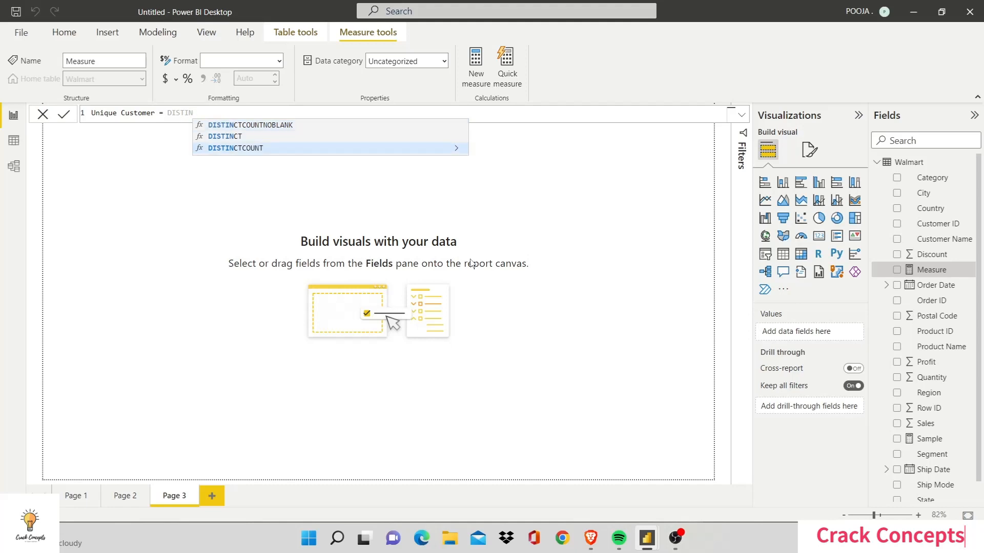
click(245, 147)
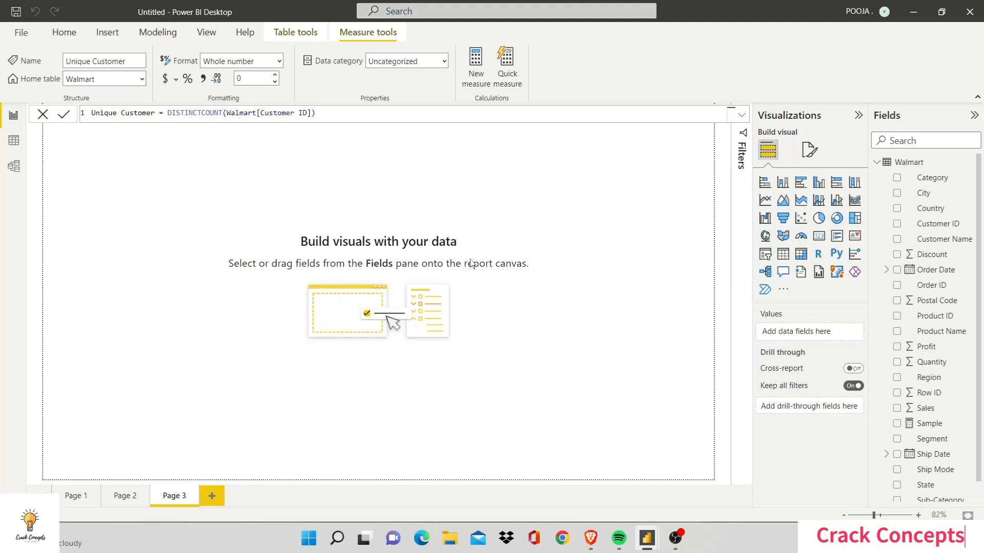
mouse_move(810, 236)
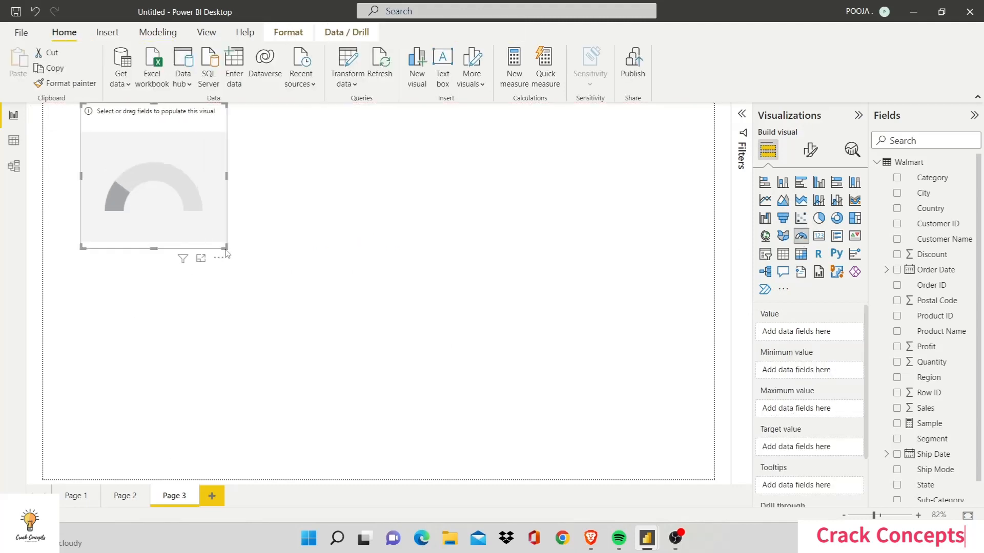
Step: Enlarge the gauge with Customer ID count as maximum, then add Page 4
drag(225, 250, 601, 417)
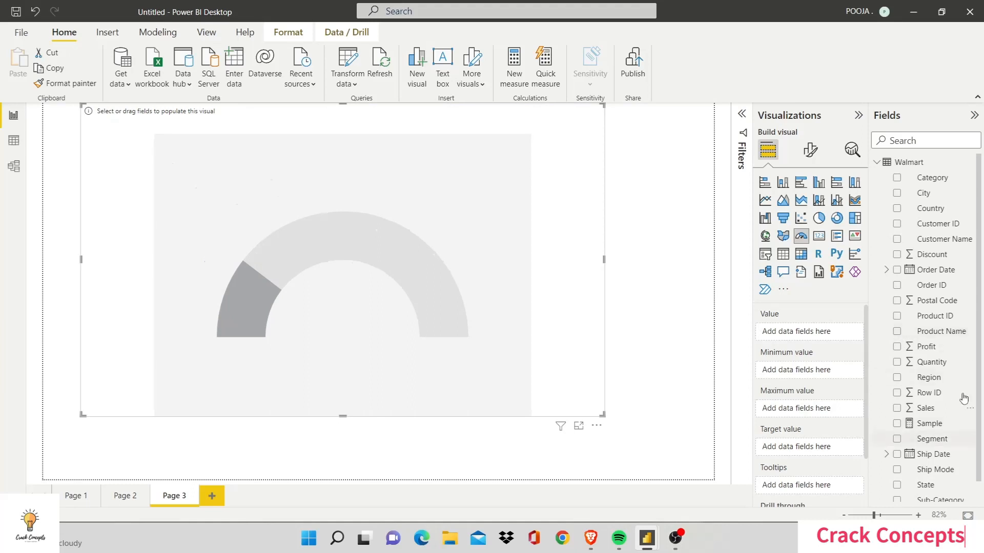
scroll(down, 3)
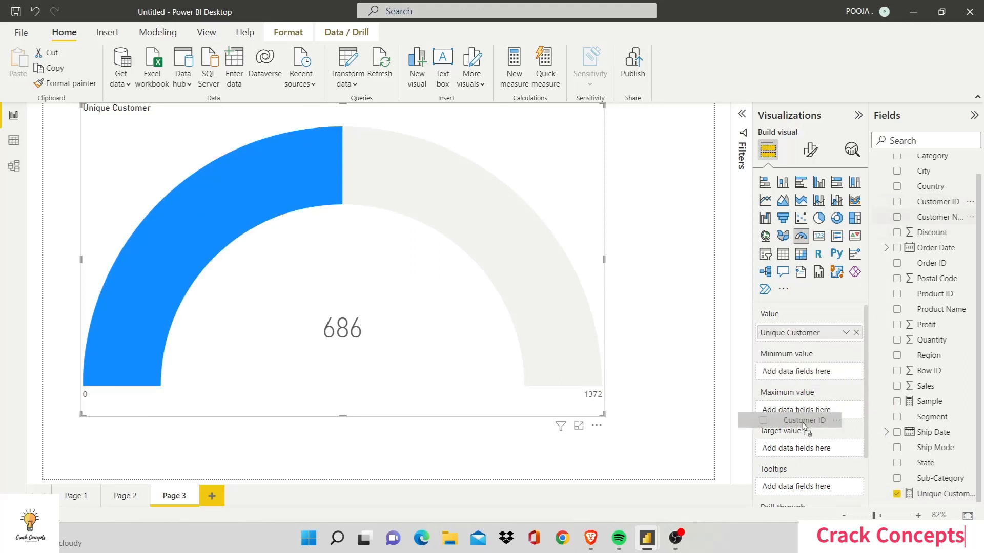
click(898, 202)
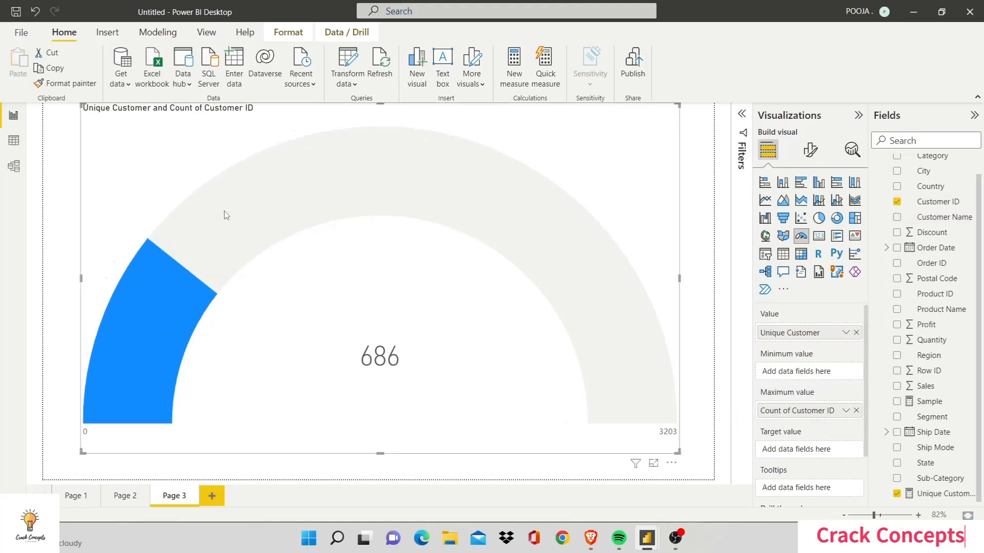
mouse_move(226, 215)
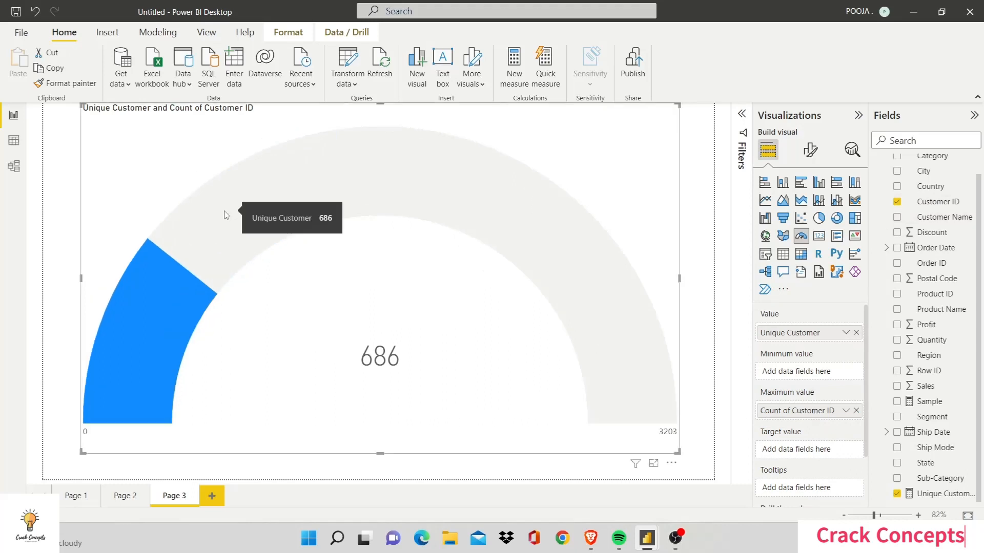
mouse_move(207, 245)
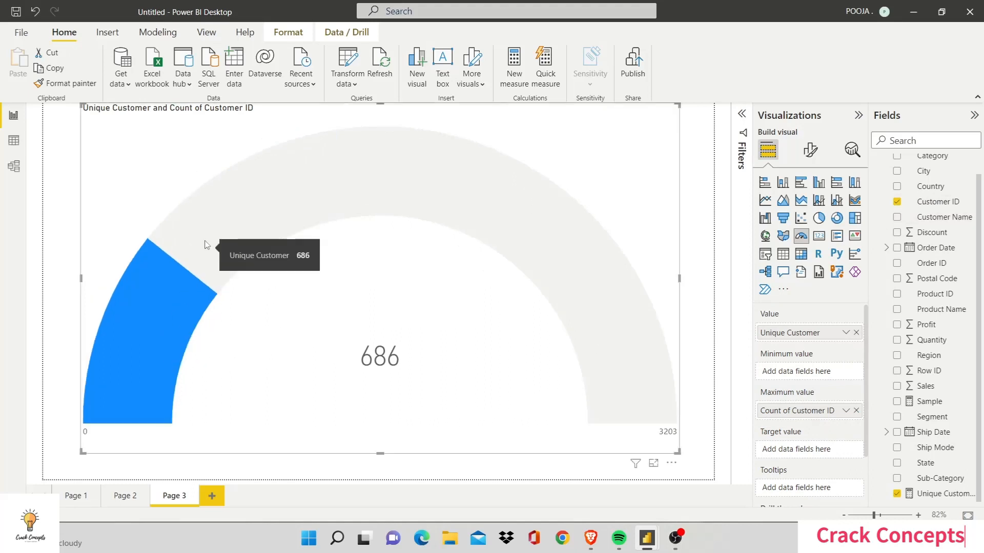
mouse_move(473, 247)
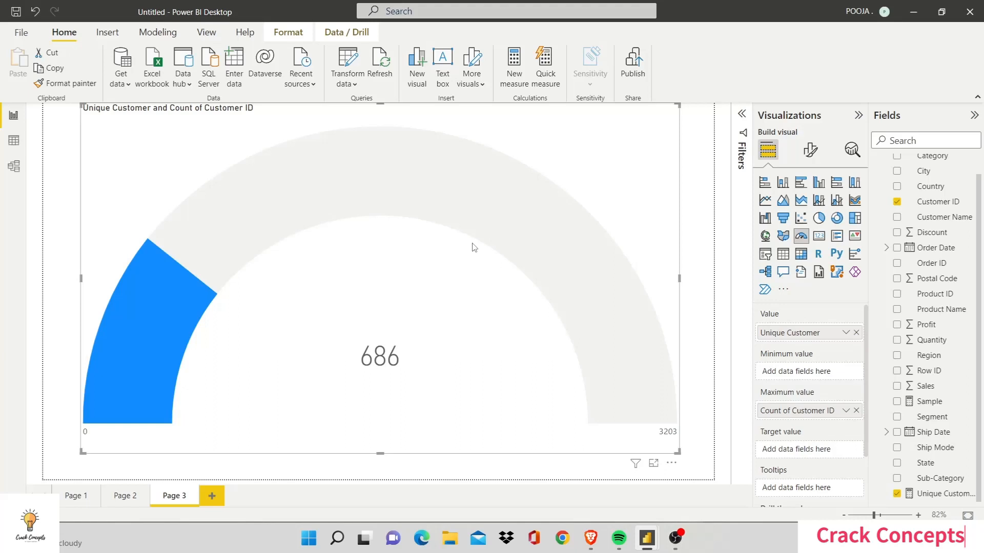
click(212, 496)
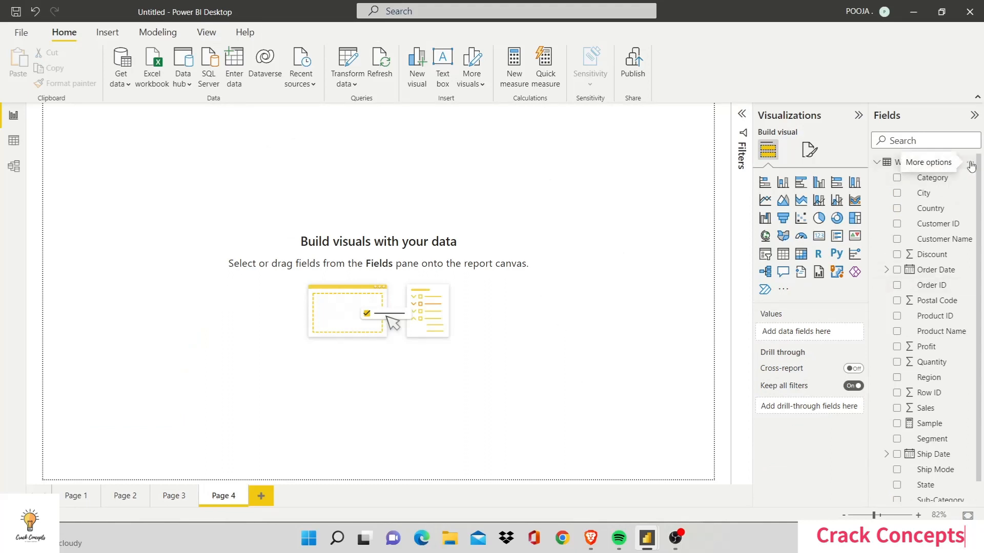
Step: Define Avg Profit = AVERAGE(Walmart[Profit]) and insert a clustered bar chart
click(972, 165)
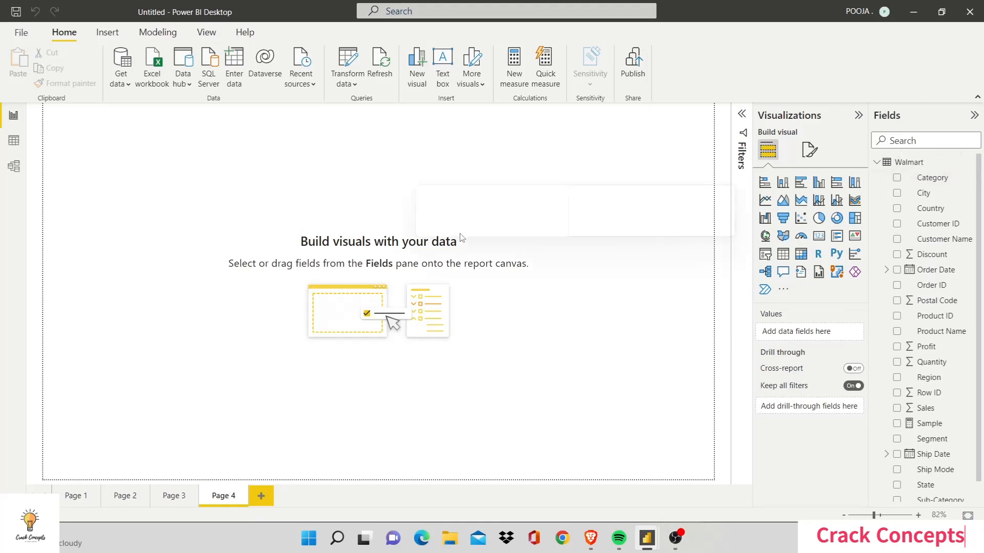
click(514, 68)
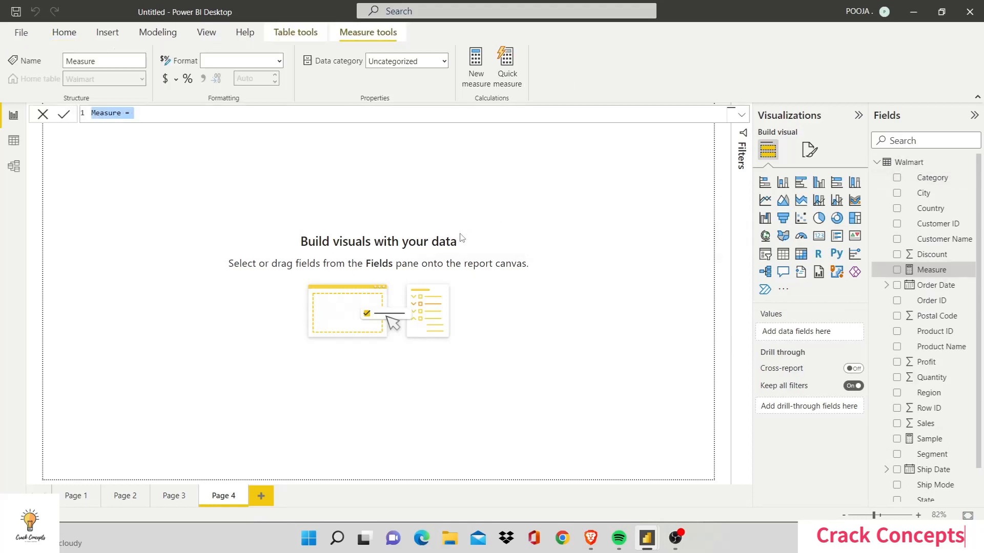
text(Avg)
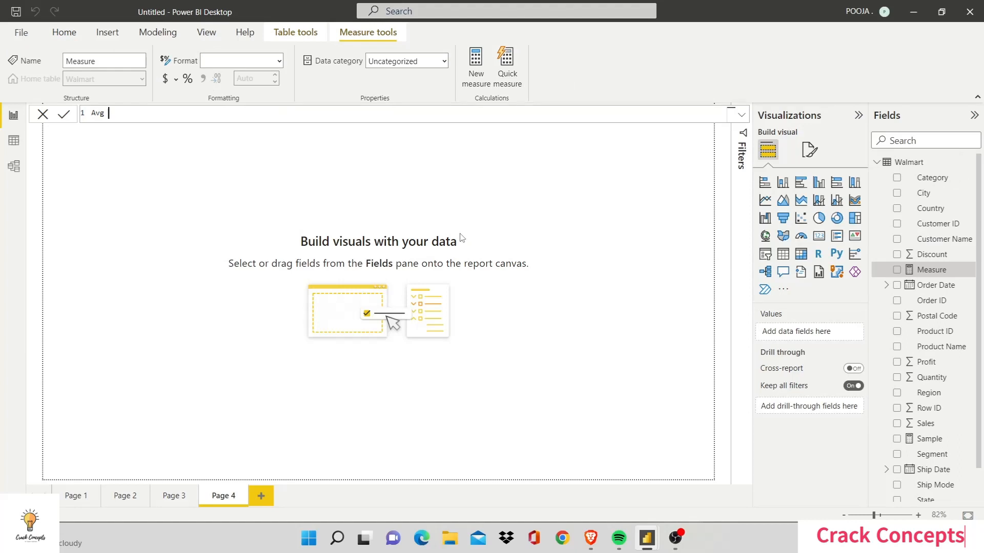
text(Profit =)
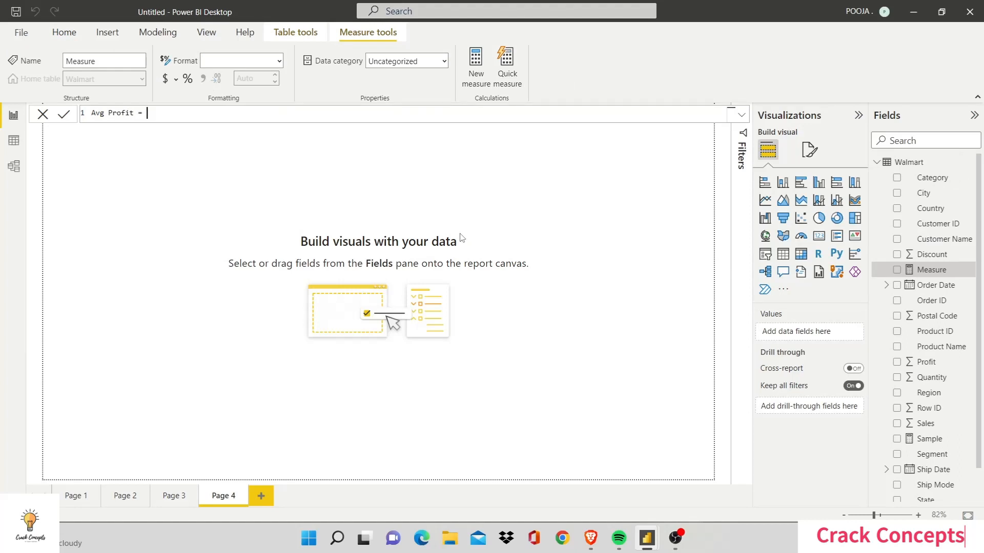
text(A)
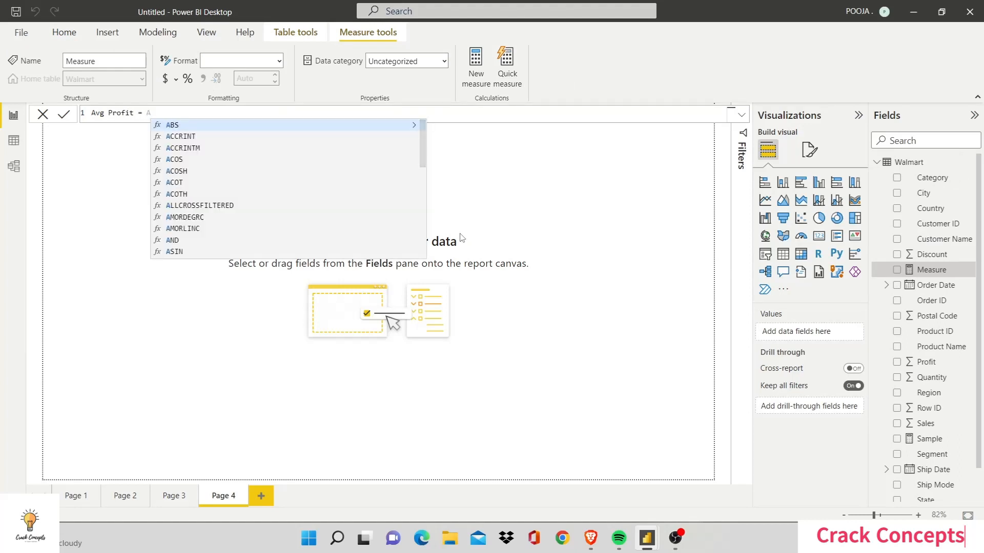
text(AVERAGE()
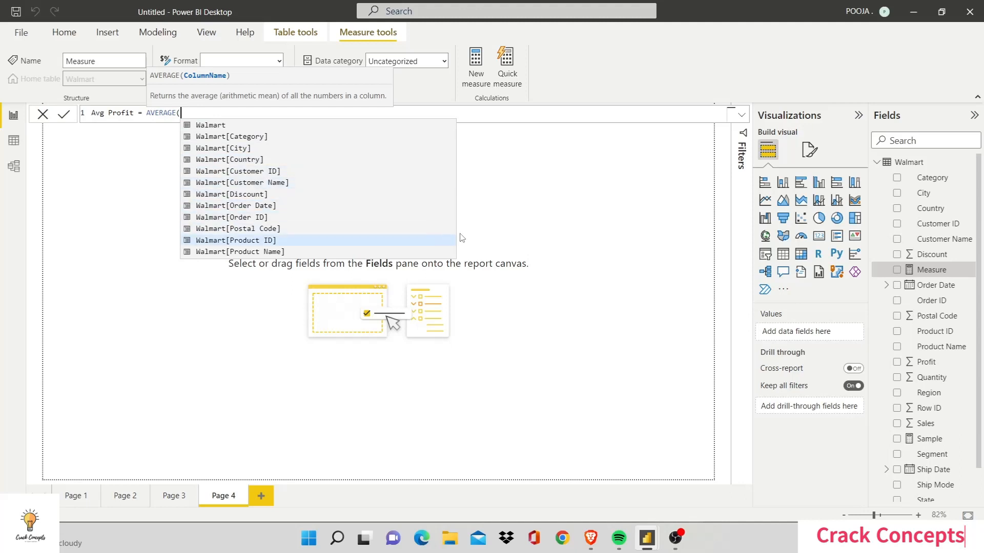
text(Walmart[Profit])
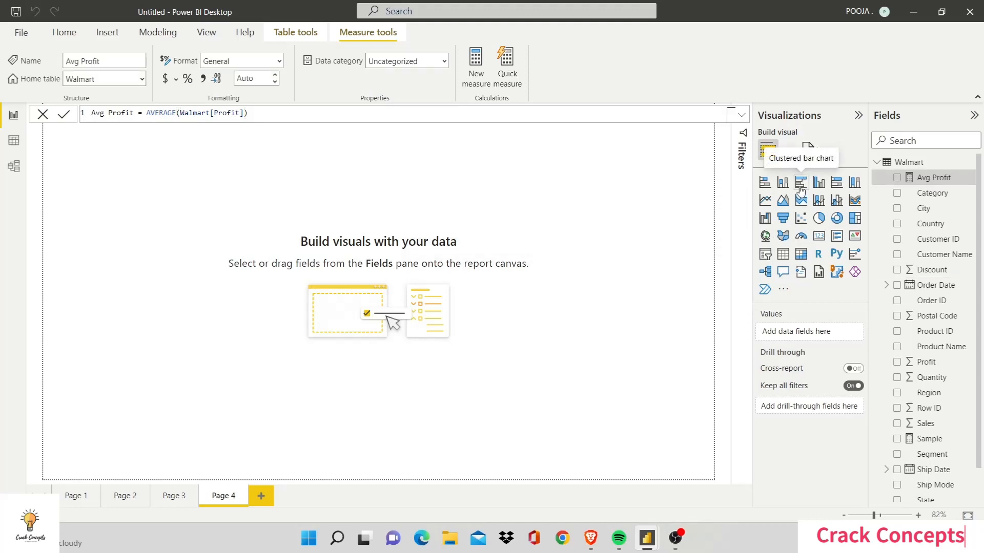
click(801, 182)
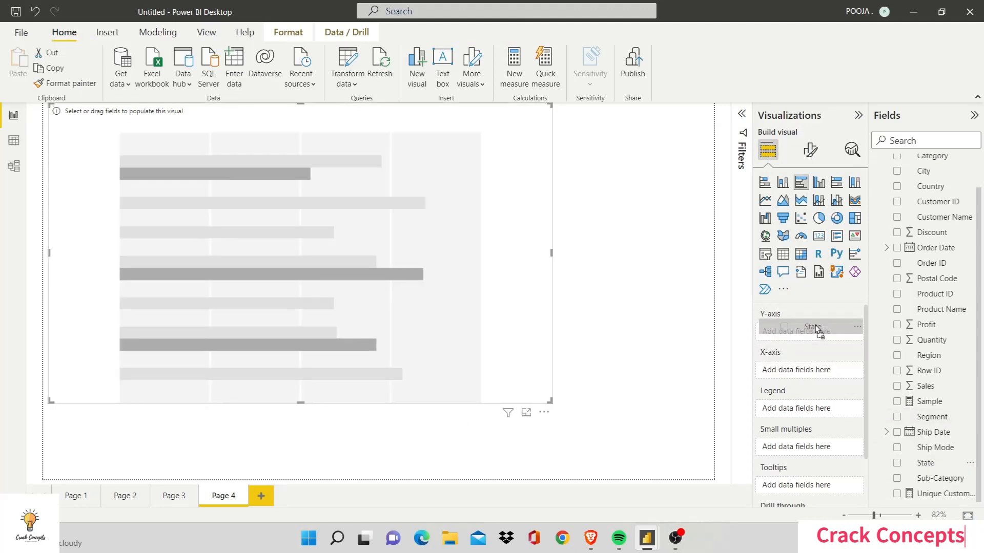
Step: Put State on the bar chart's category axis to show Avg Profit by State
click(925, 463)
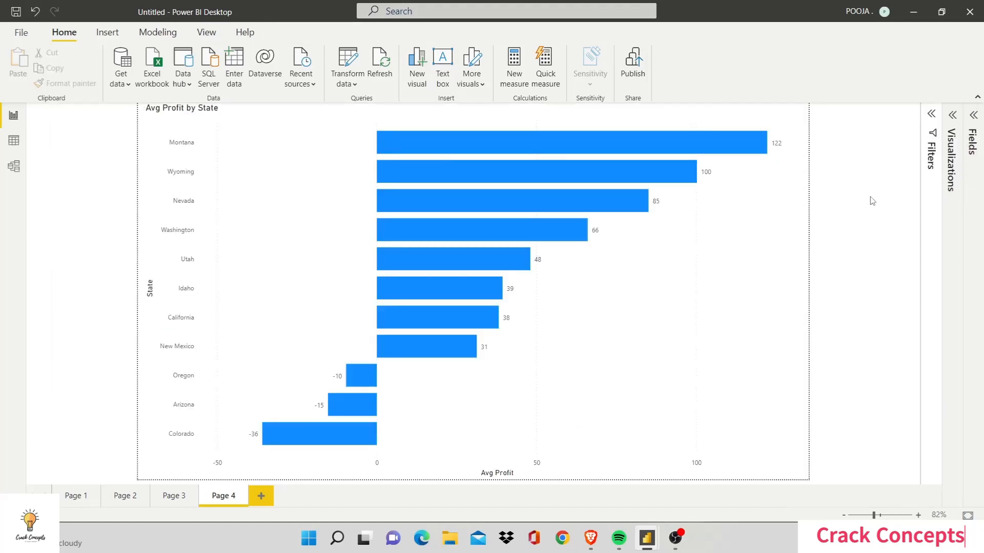
mouse_move(876, 379)
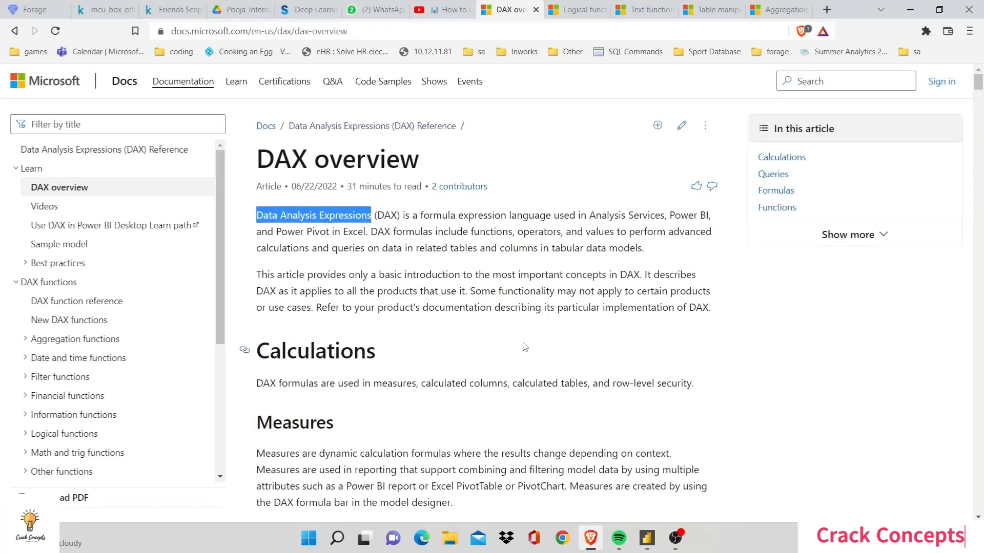
Step: Leave the DAX overview article and start a new browser tab for a Google search on "dax power bi"
scroll(down, 3)
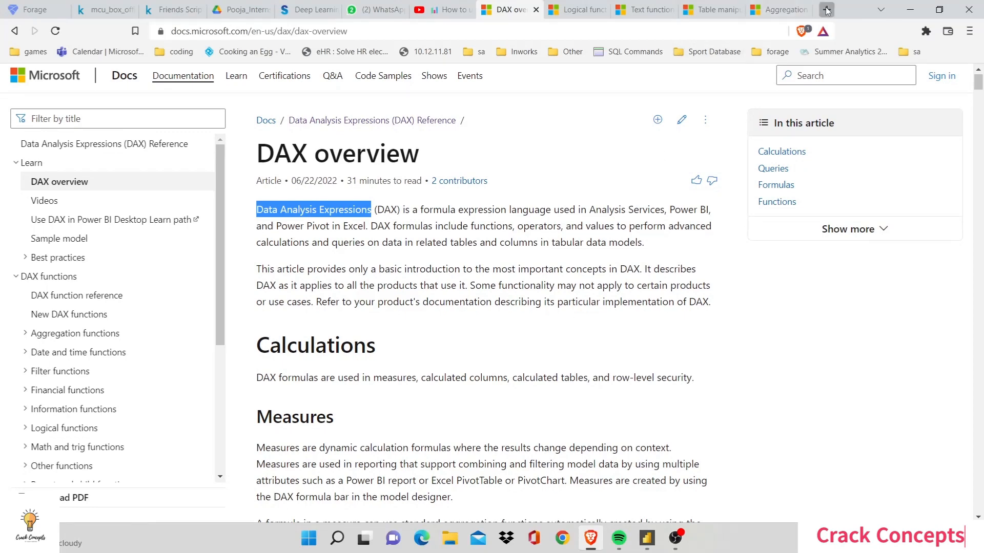
click(825, 10)
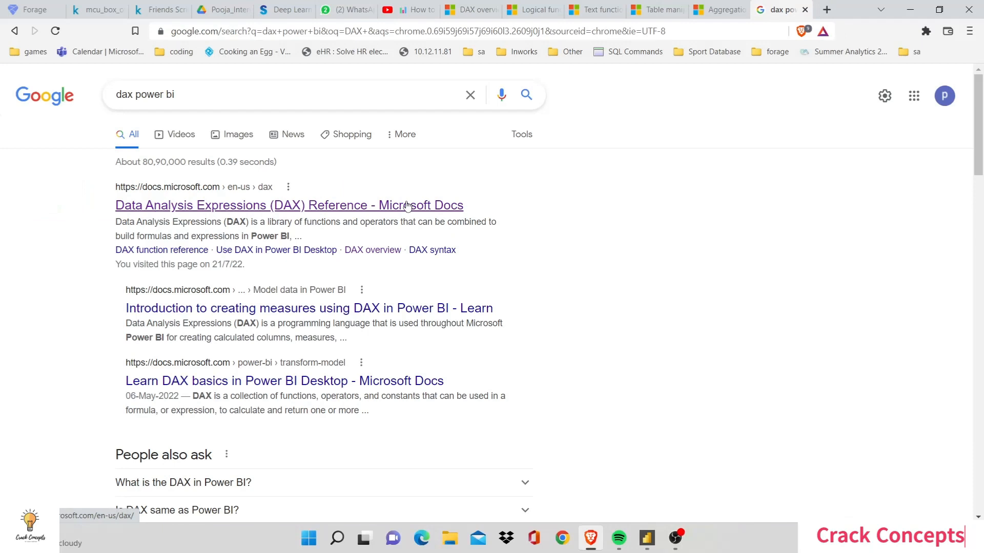
Step: Follow the Microsoft DAX Reference result through to the DAX overview article
click(289, 205)
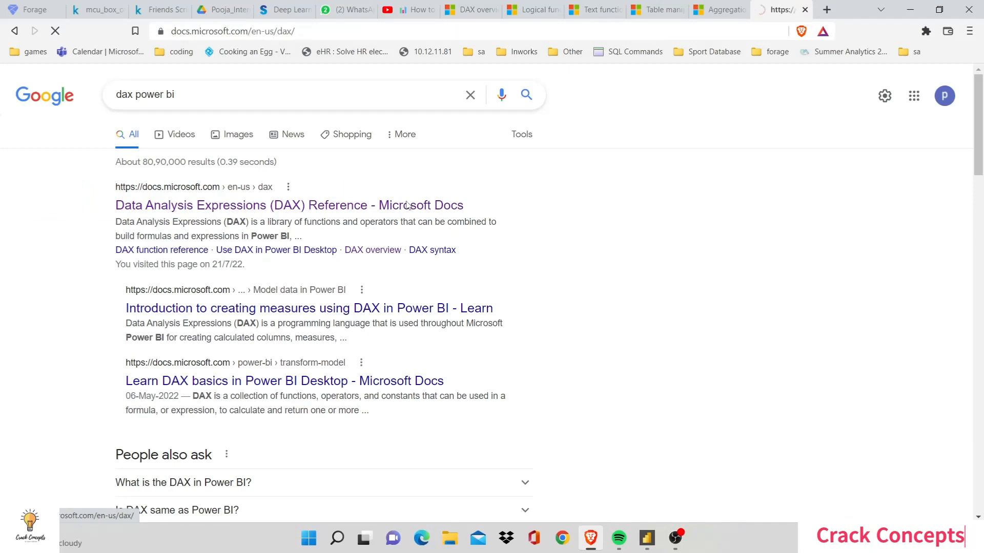
click(289, 205)
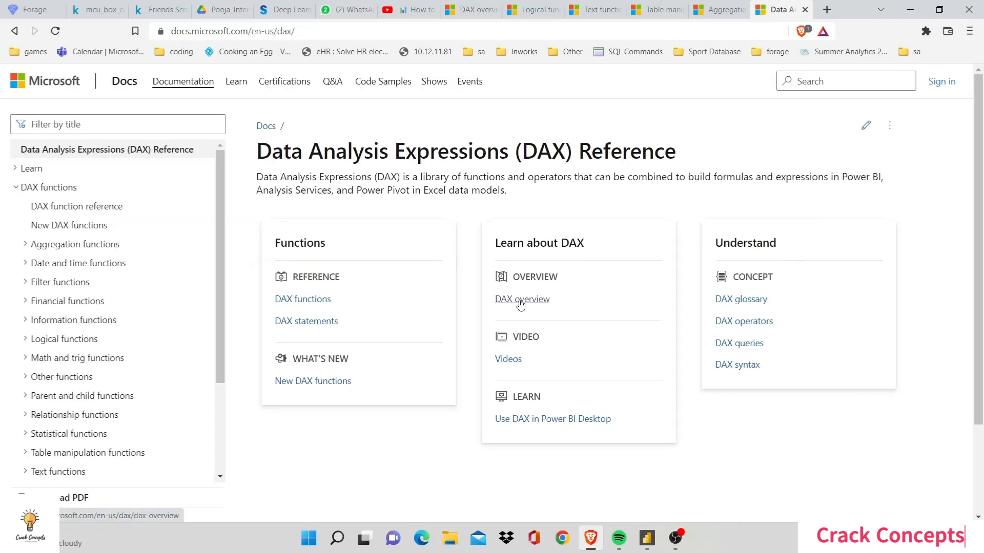
mouse_move(533, 319)
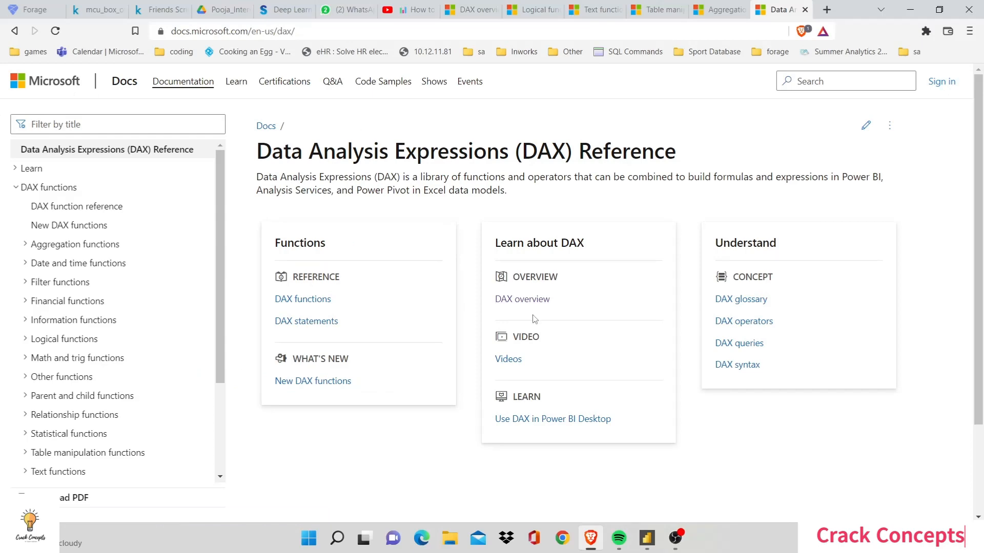
click(521, 299)
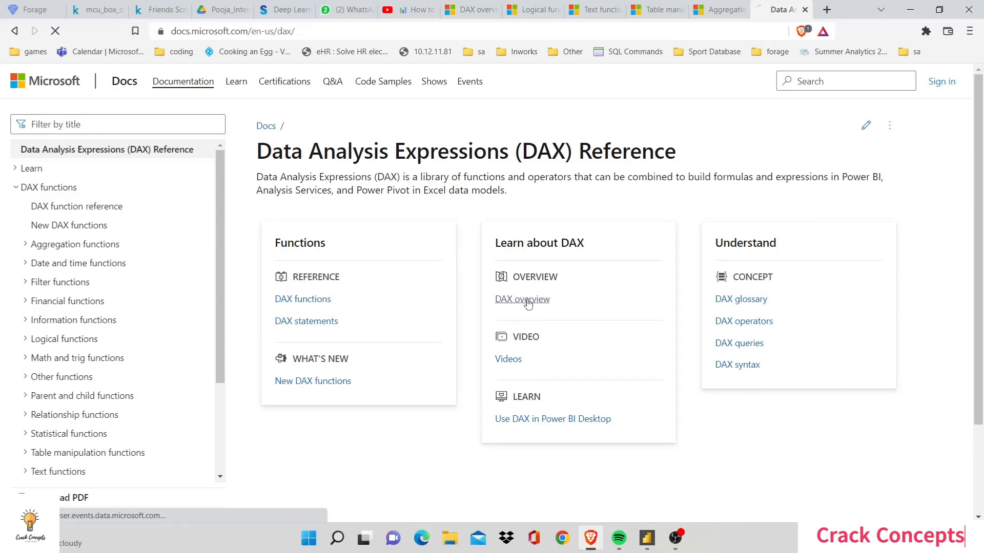
click(522, 300)
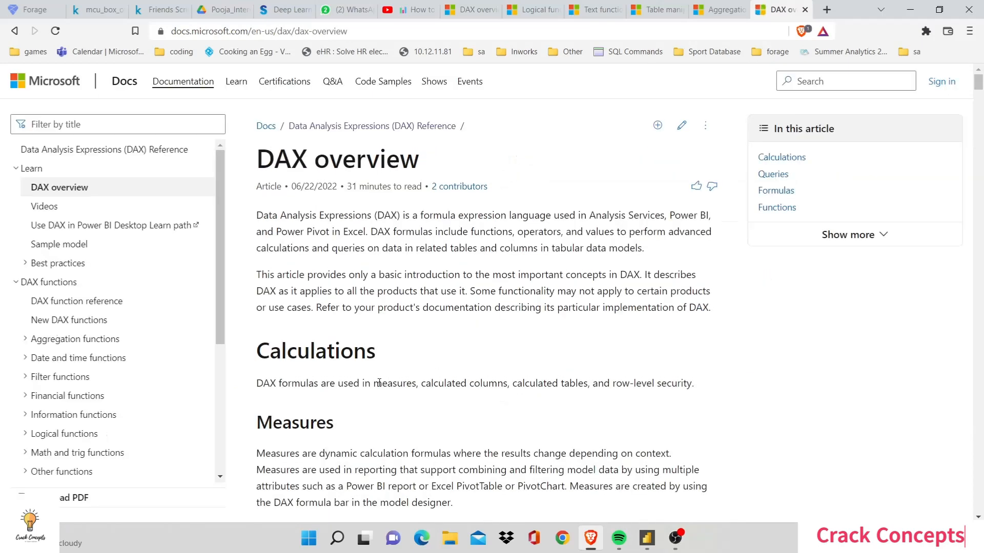
scroll(down, 3)
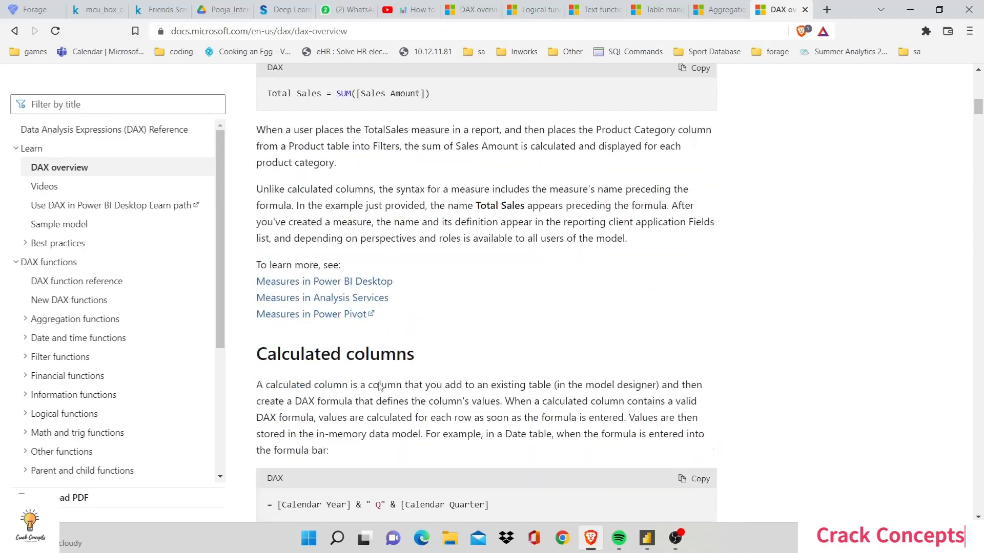
scroll(down, 3)
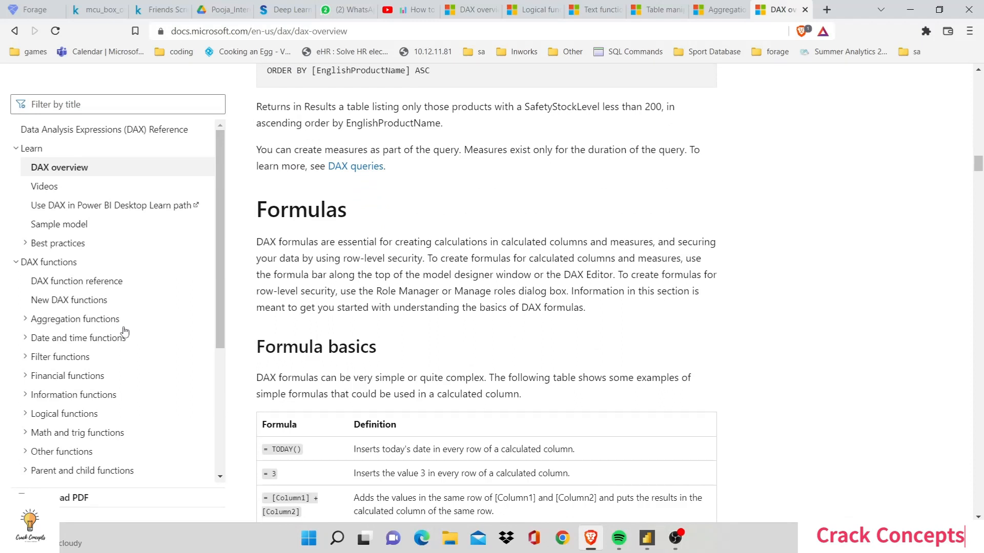
scroll(down, 3)
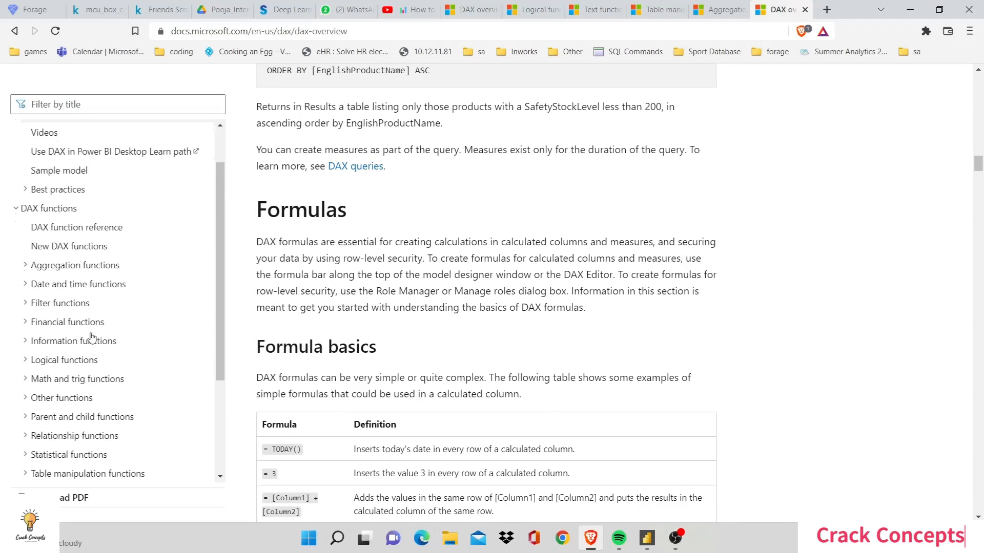
scroll(down, 3)
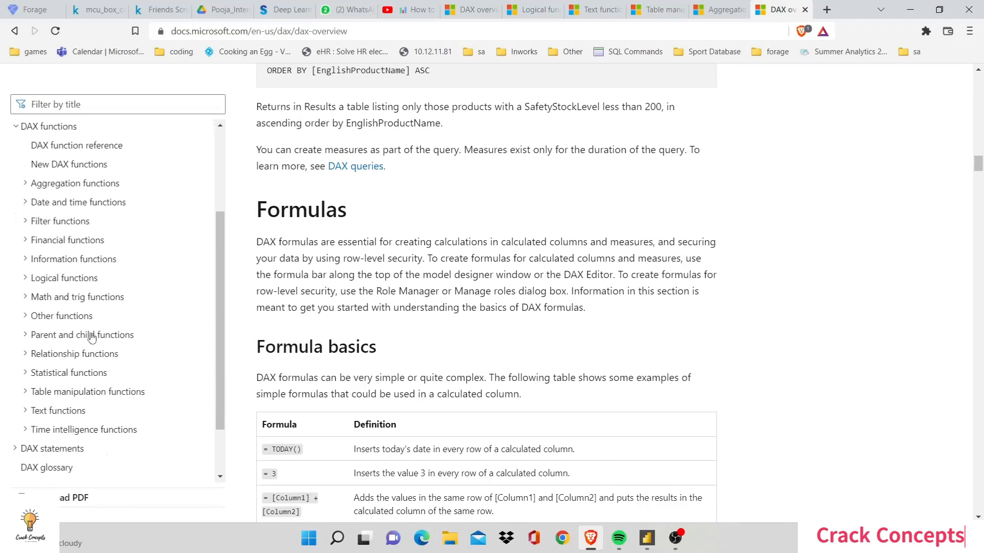